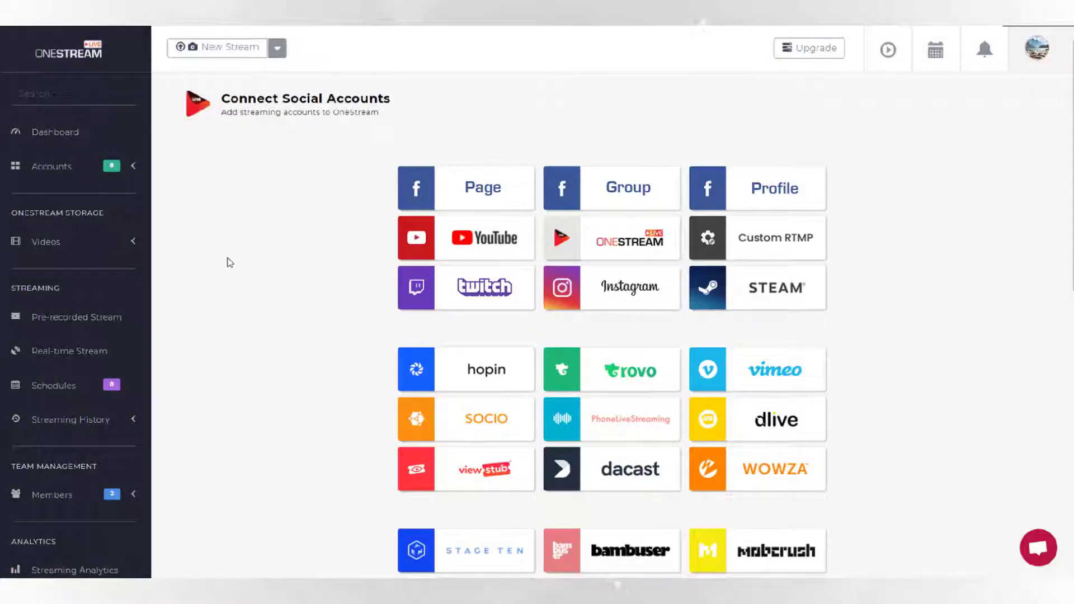
Link another social platform account so the connected accounts count reaches 12
left_click(481, 187)
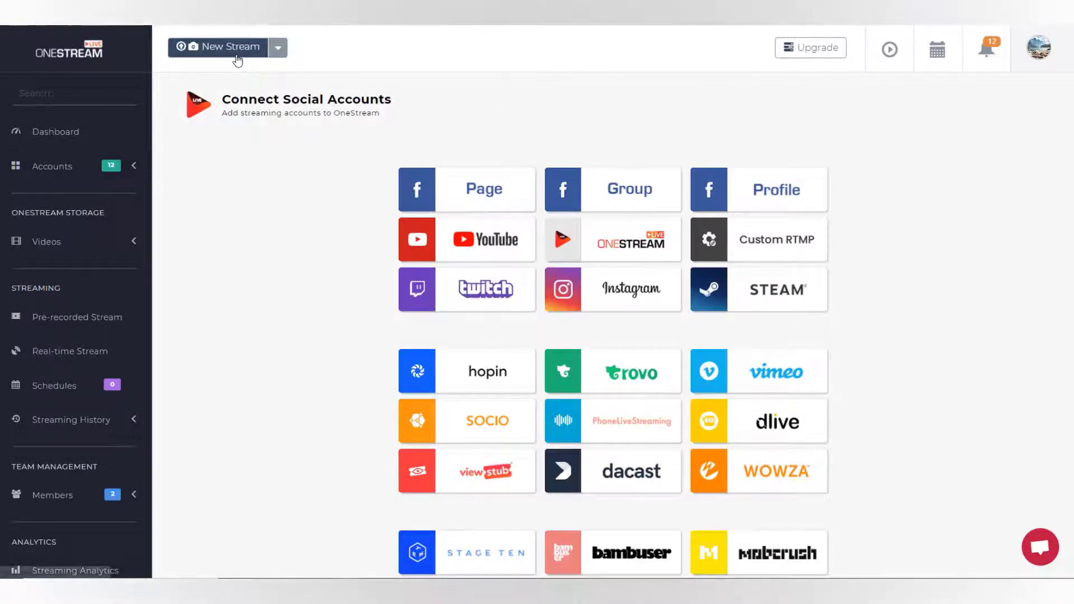
Begin a new pre-recorded stream and select Fireworks.mp4 from Previous Uploads
left_click(227, 47)
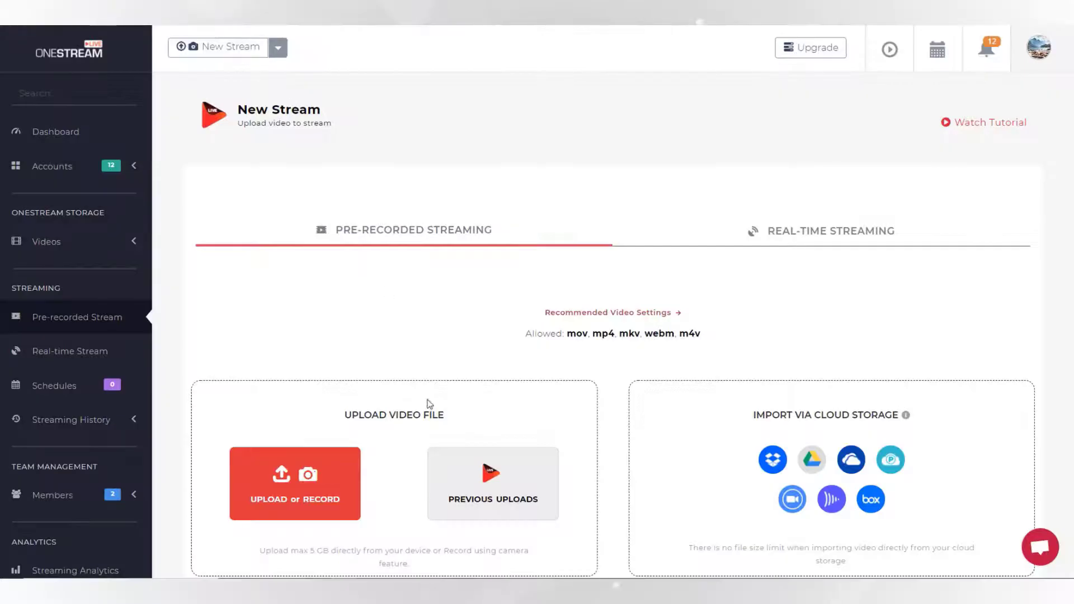
mouse_move(468, 485)
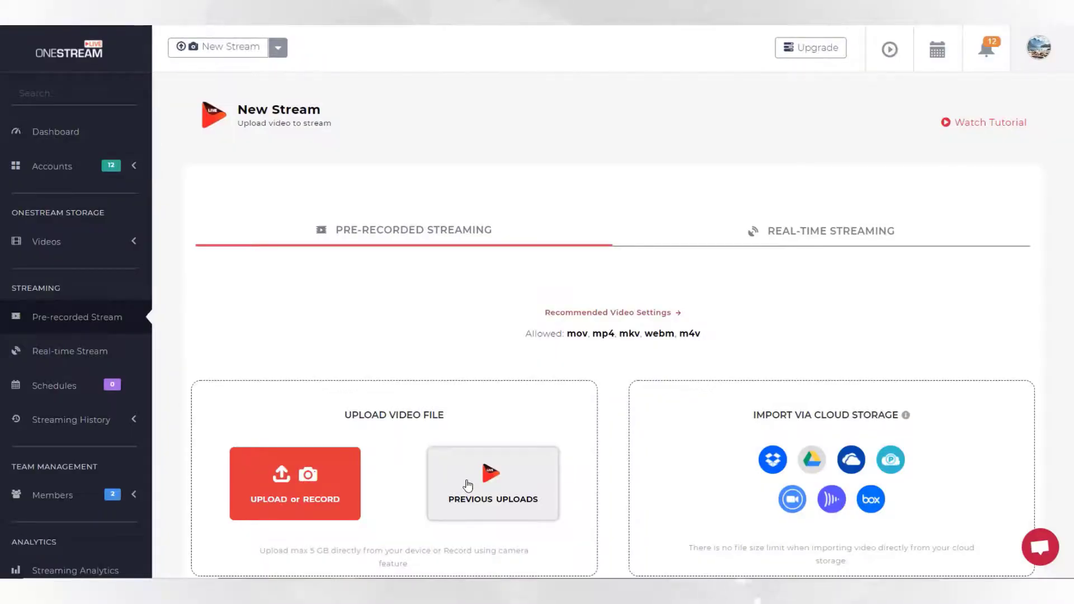
left_click(493, 484)
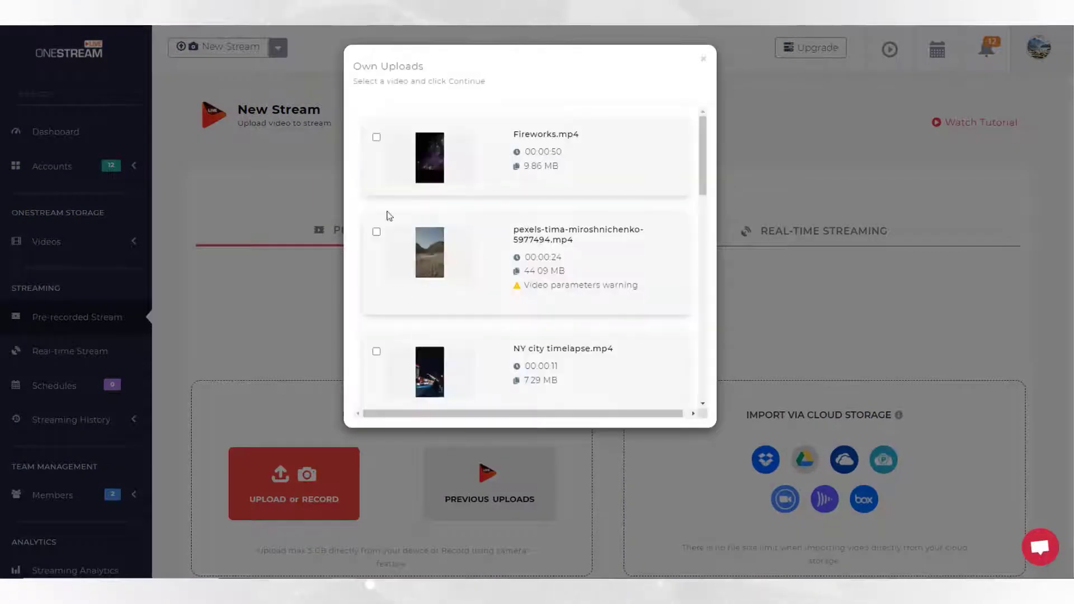
left_click(376, 136)
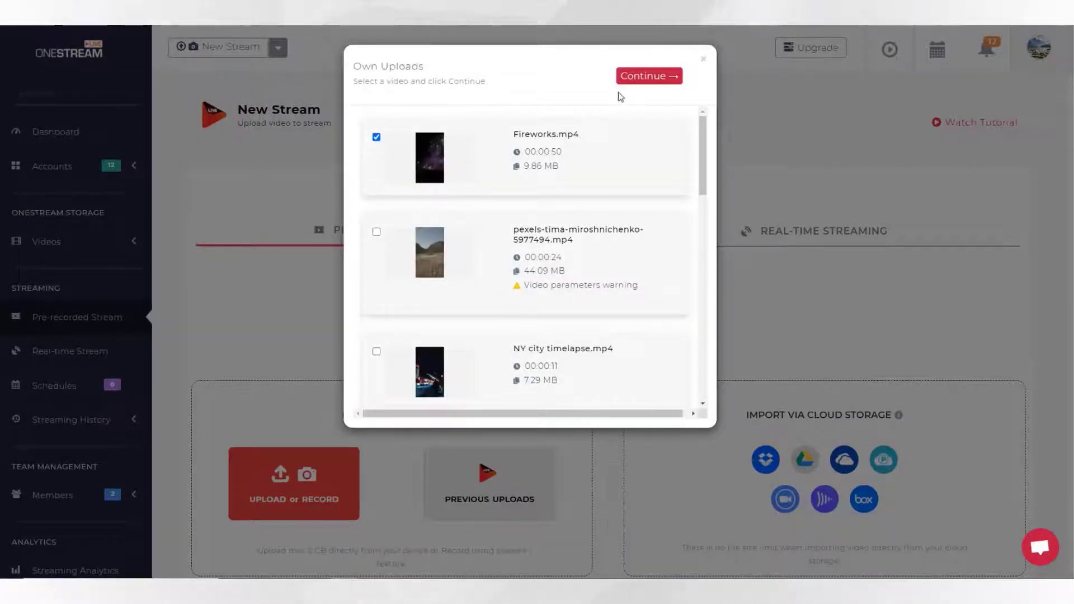
Confirm Fireworks.mp4 as the stream video and enter the description 'New Year Eve!'
left_click(647, 75)
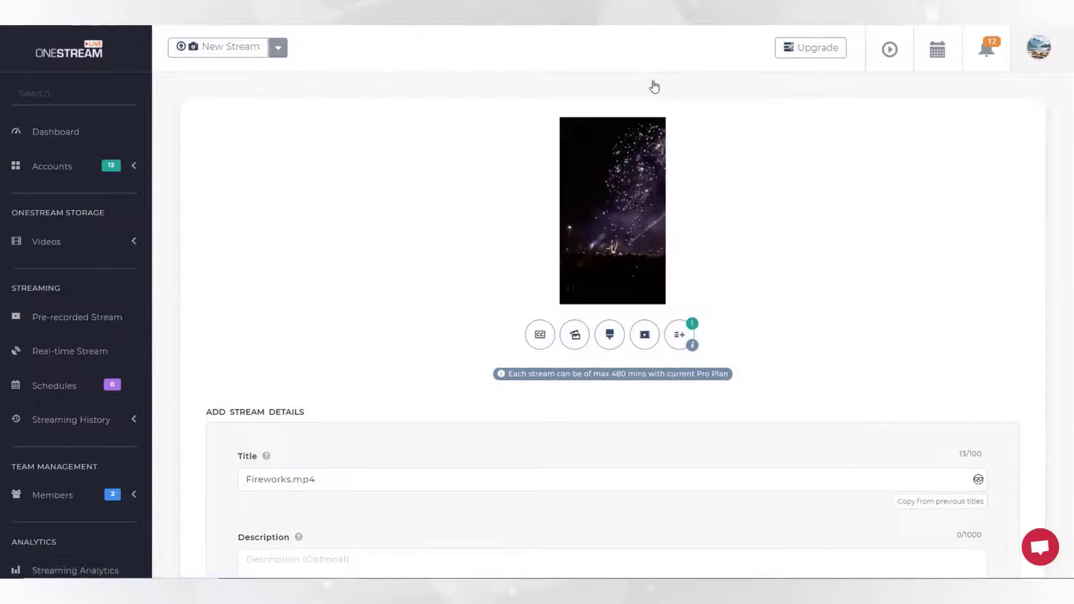
type("New")
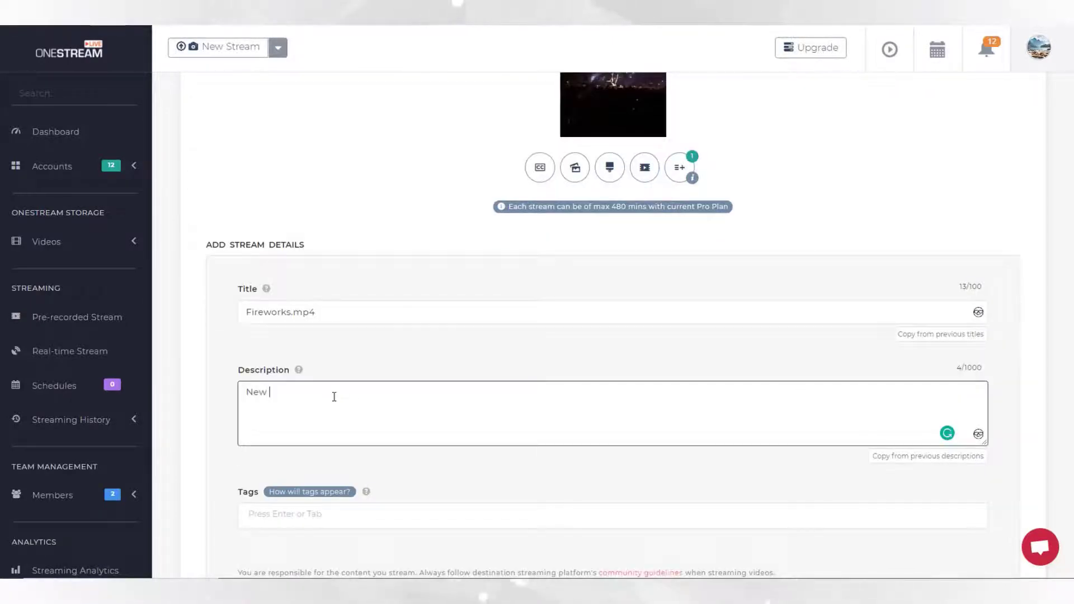
type("Year Eve!")
left_click(612, 515)
type("#hello")
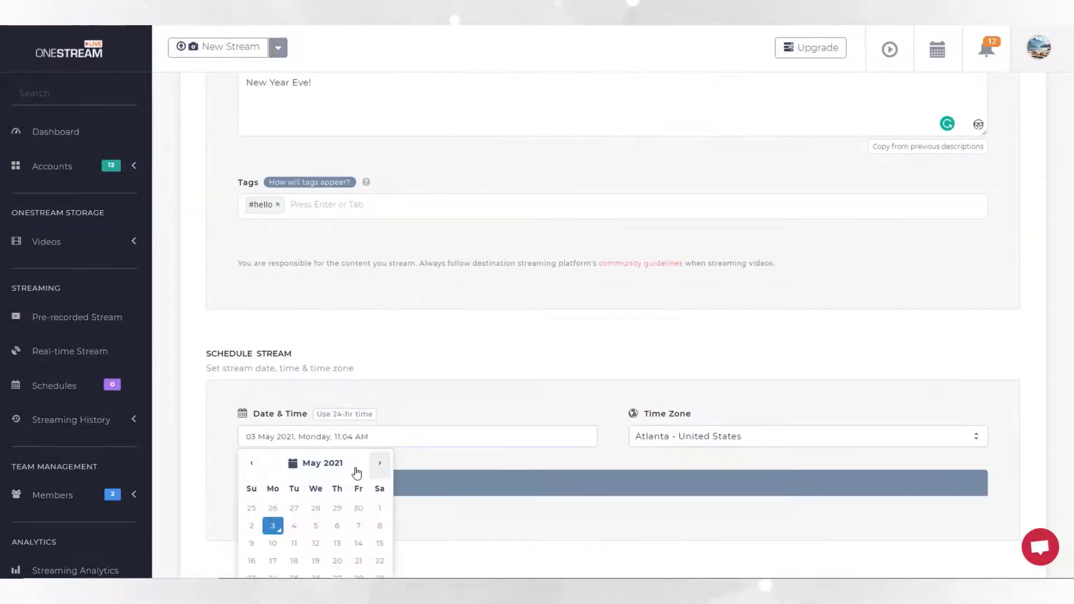
Keep the 03 May 2021, 11:04 AM start time and scroll into Advanced Settings
scroll("down", 3)
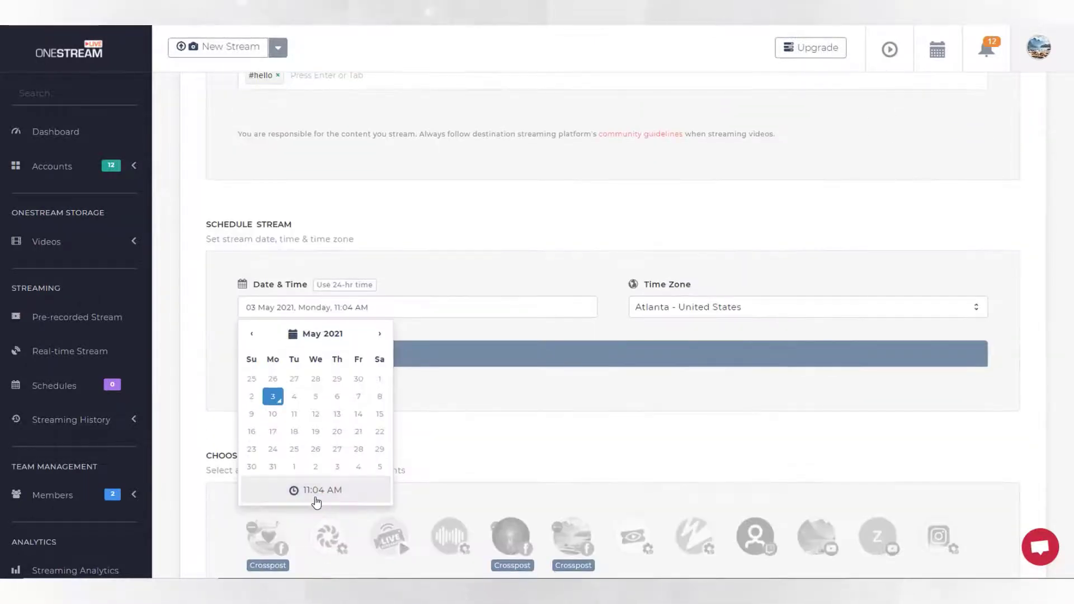
left_click(316, 489)
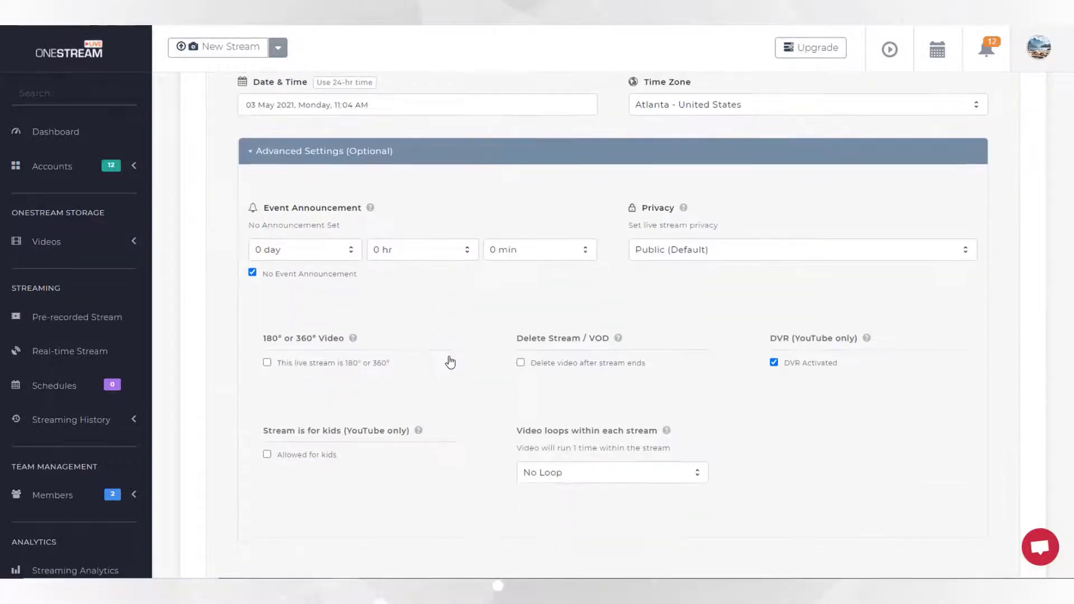
scroll("down", 3)
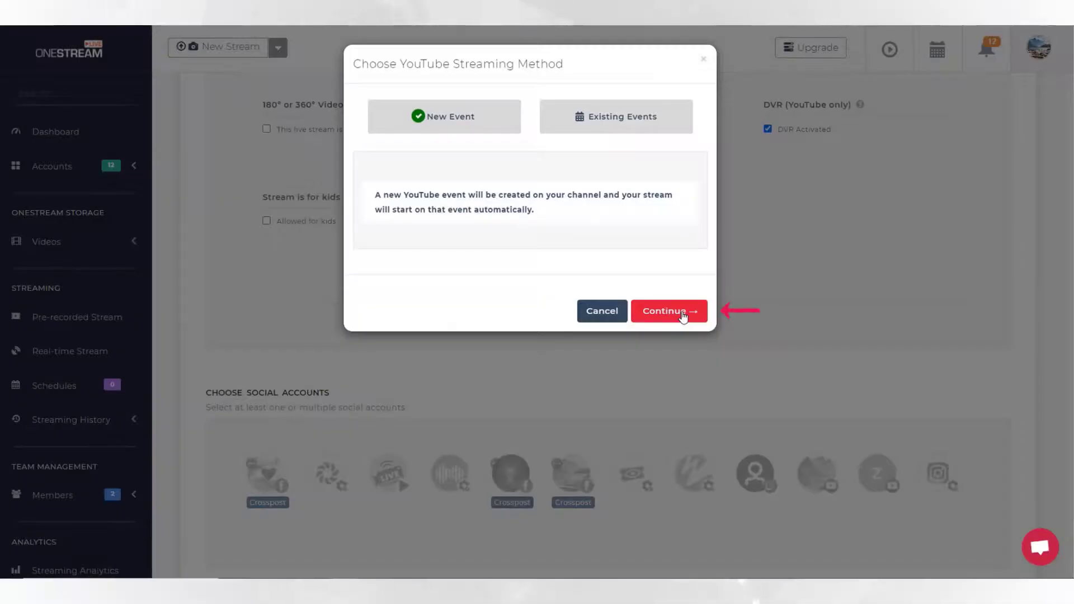
Choose a new YouTube event plus Instagram and schedule the stream to start immediately
left_click(668, 310)
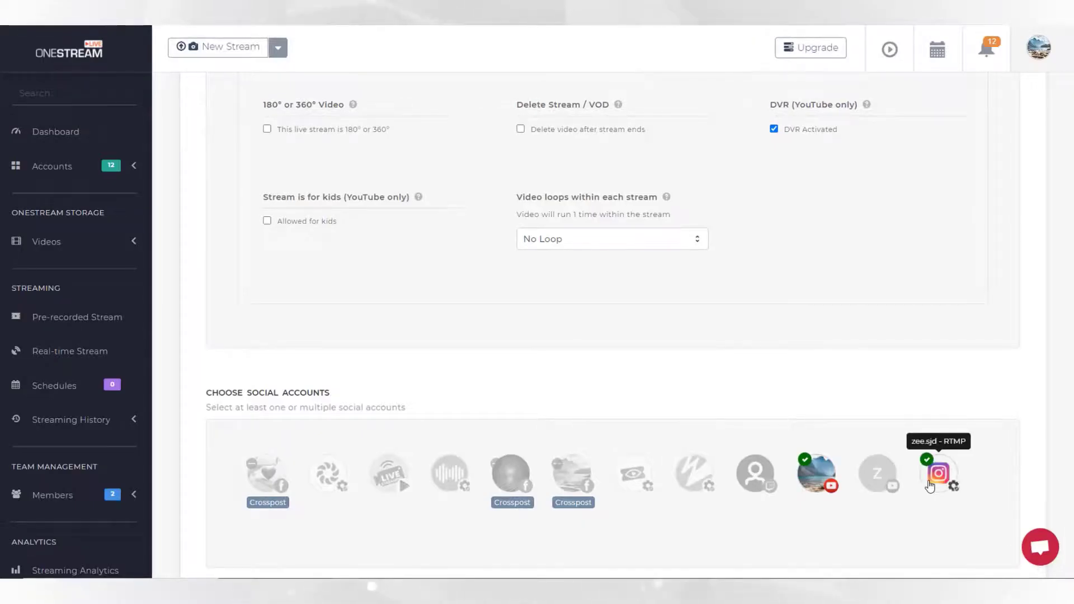
scroll("down", 3)
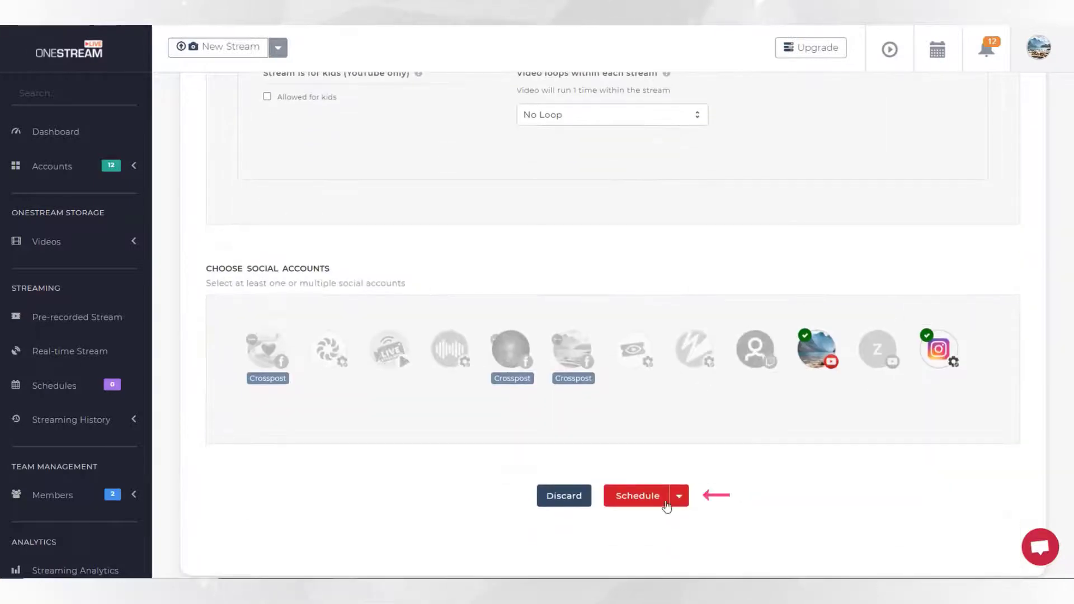
left_click(637, 496)
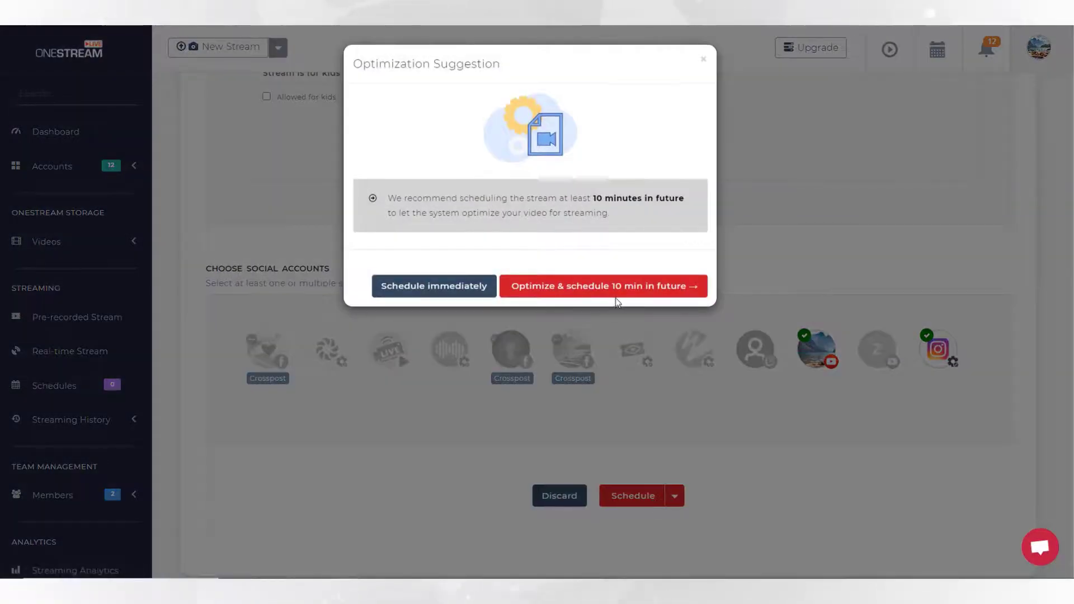
mouse_move(434, 285)
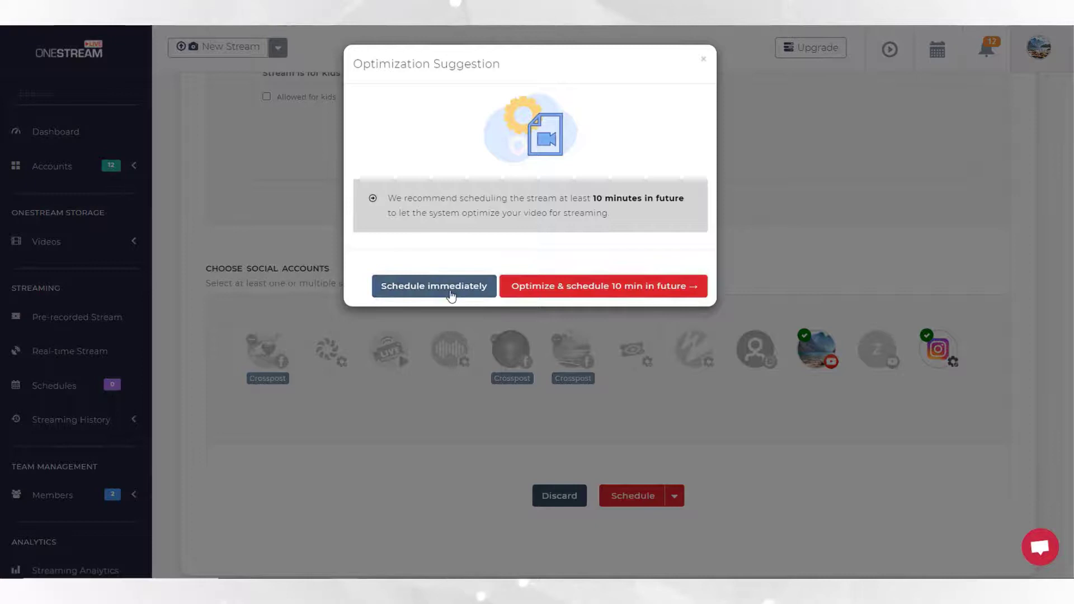
left_click(434, 285)
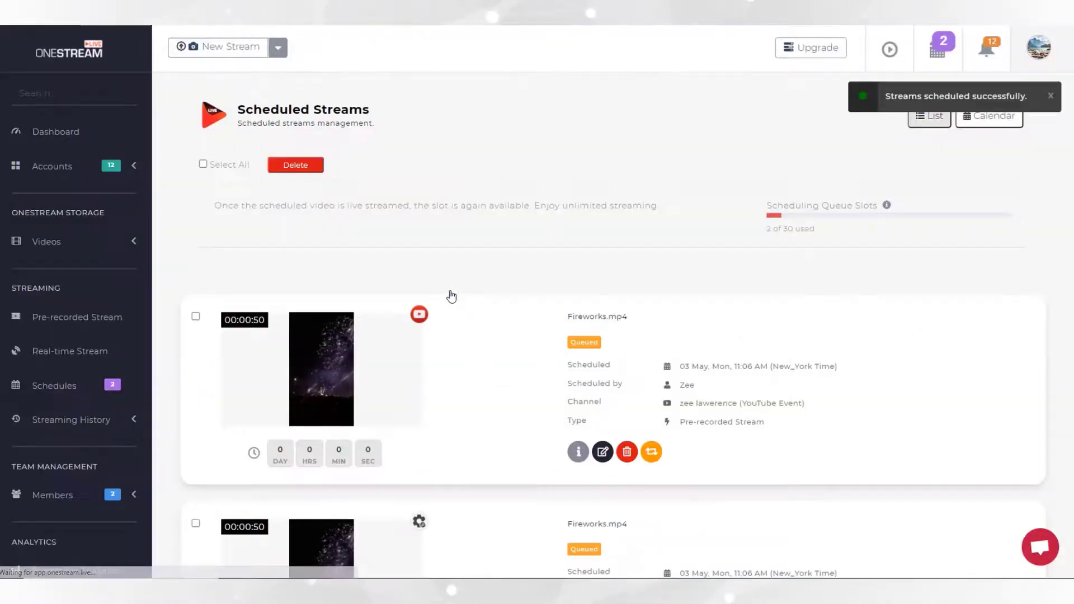
scroll("down", 3)
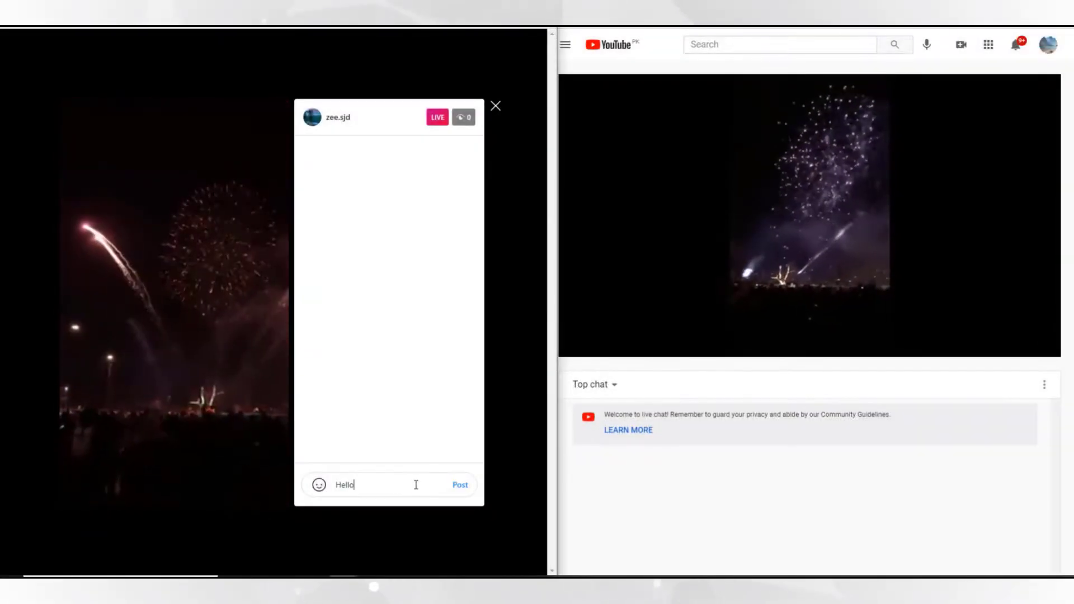
Post the comment 'Hello!' on the Instagram live fireworks broadcast
left_click(460, 485)
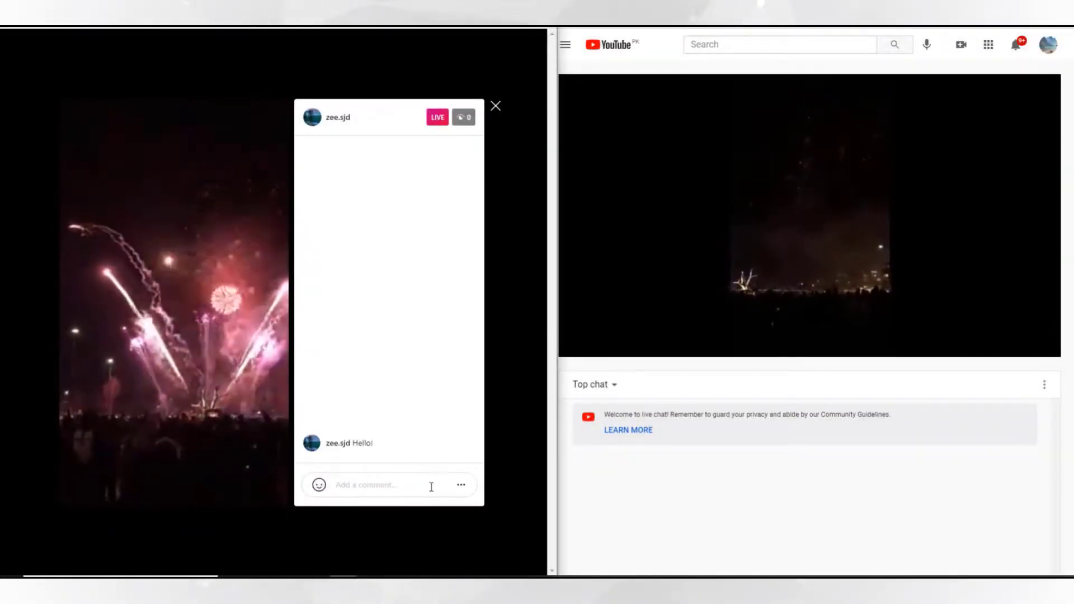